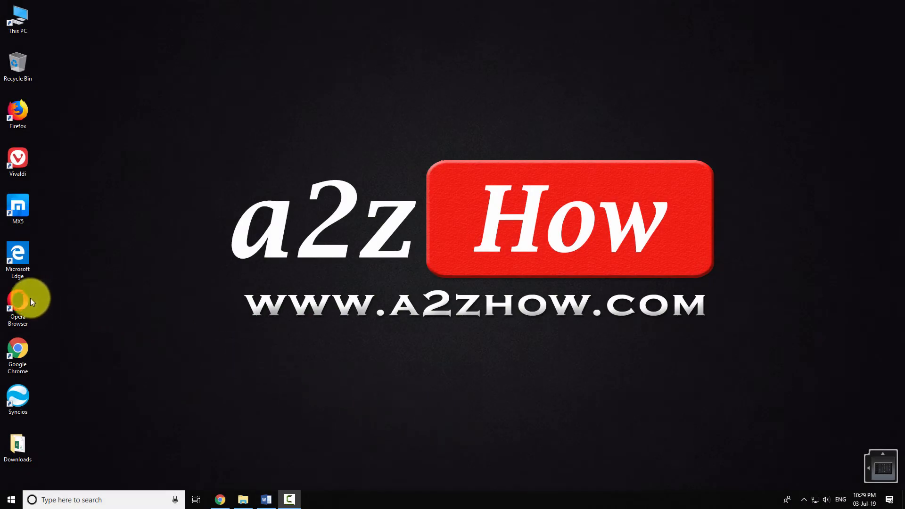
Launch Opera from the desktop shortcut, landing on the a2zhow.com home page.
{"action": "double_click", "coordinate": [17, 297]}
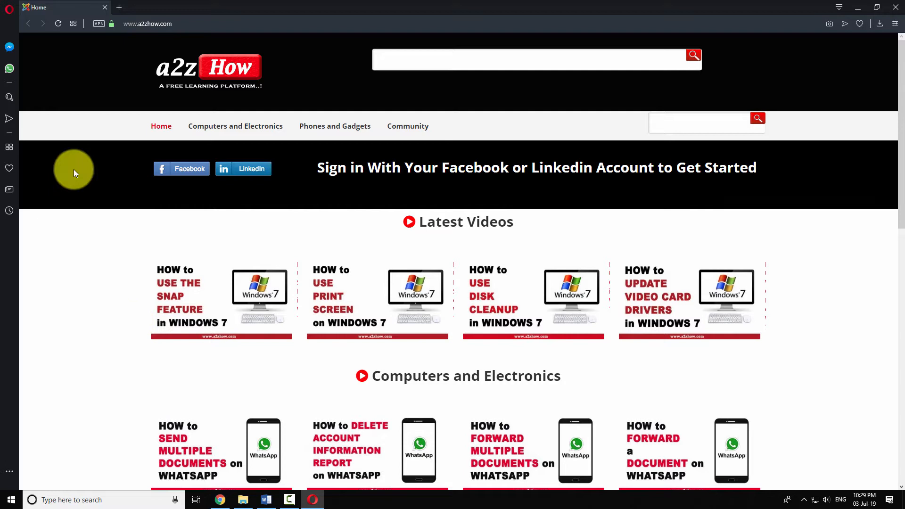
Bring up Opera's main menu listing Settings, History and Extensions.
{"action": "left_click", "coordinate": [11, 8]}
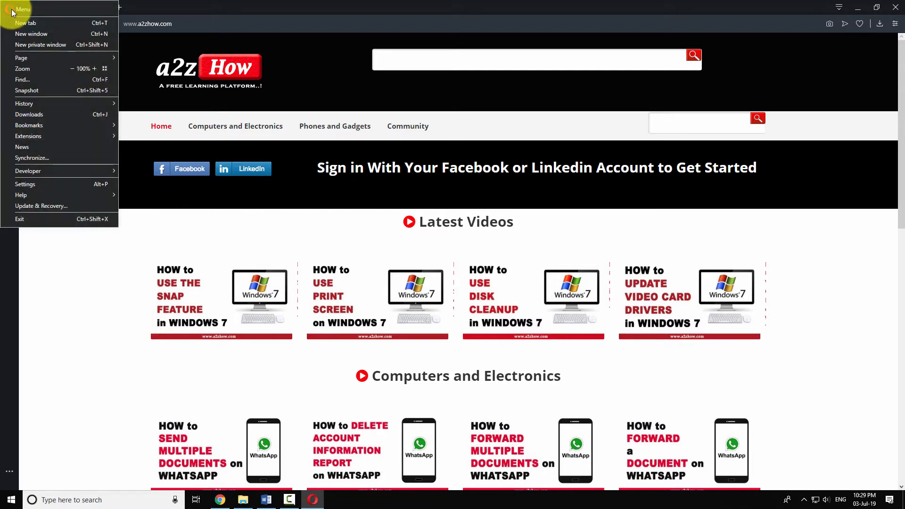
{"action": "mouse_move", "coordinate": [28, 171]}
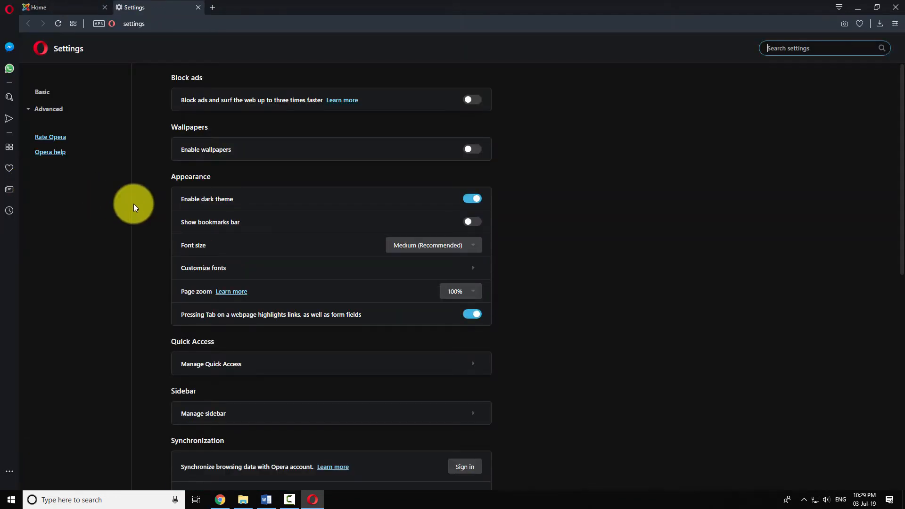
Navigate Settings > Advanced > Privacy & security to reach Content settings.
{"action": "left_click", "coordinate": [49, 110]}
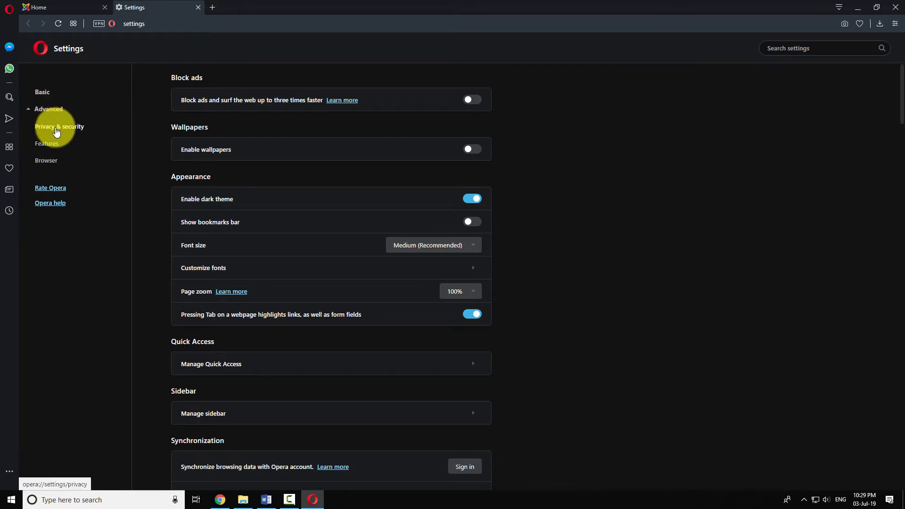
{"action": "left_click", "coordinate": [59, 125]}
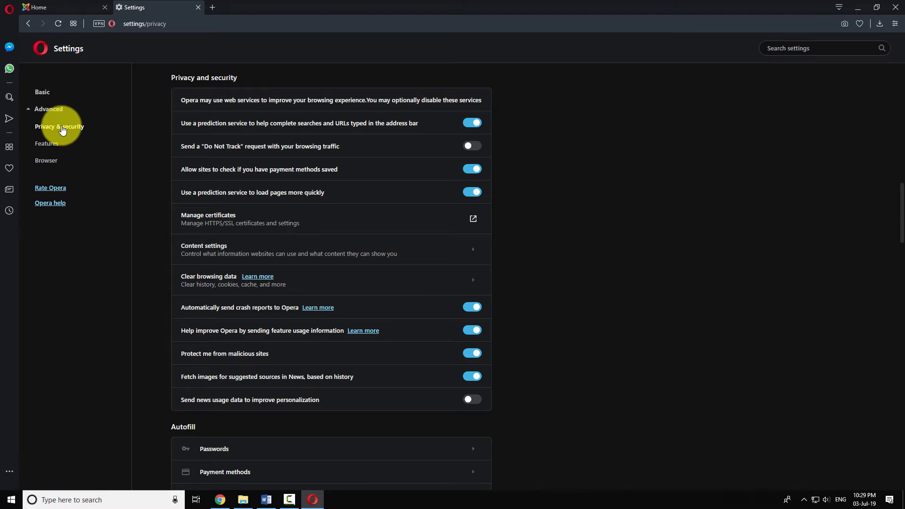
{"action": "mouse_move", "coordinate": [218, 257]}
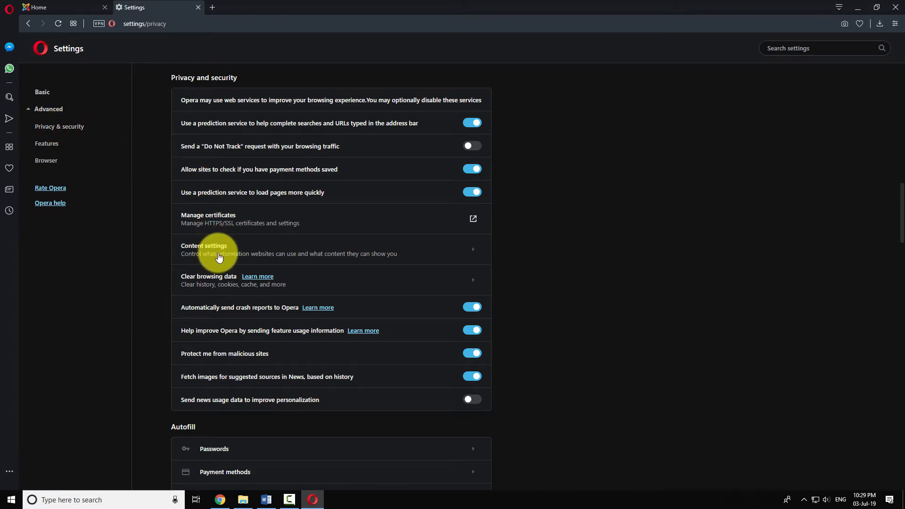
{"action": "left_click", "coordinate": [218, 249]}
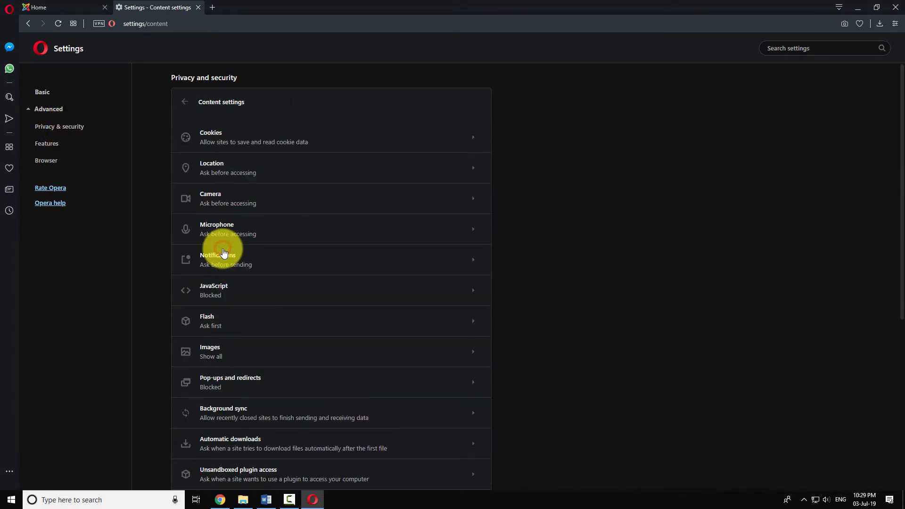
{"action": "mouse_move", "coordinate": [221, 297]}
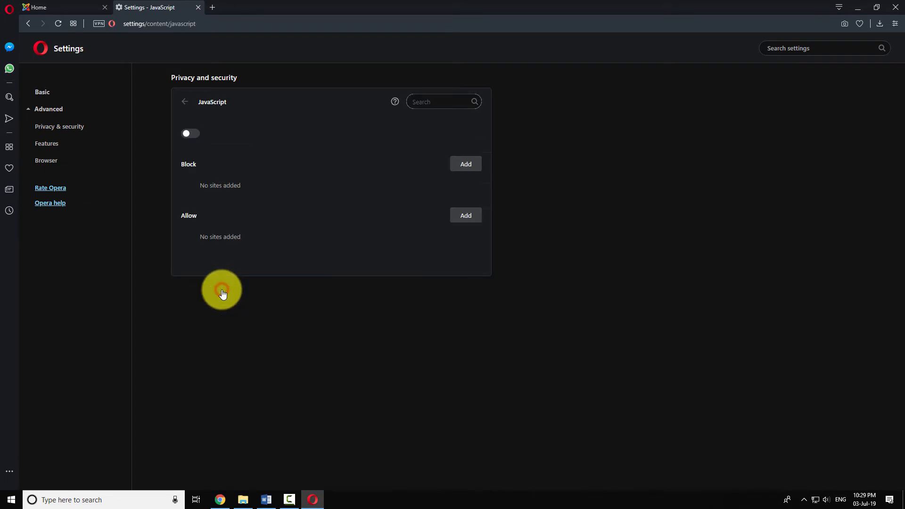
In the JavaScript permission page, switch JavaScript to Allowed (recommended).
{"action": "left_click", "coordinate": [191, 133]}
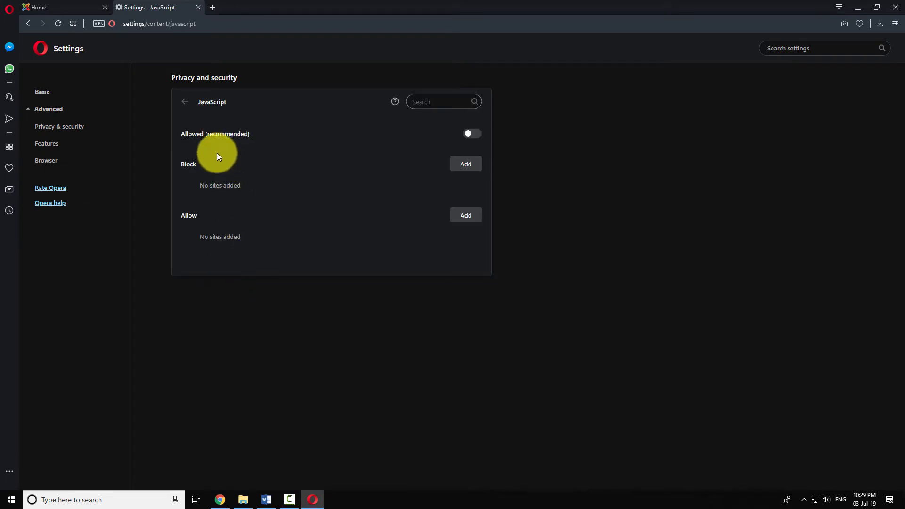
{"action": "left_click", "coordinate": [470, 133]}
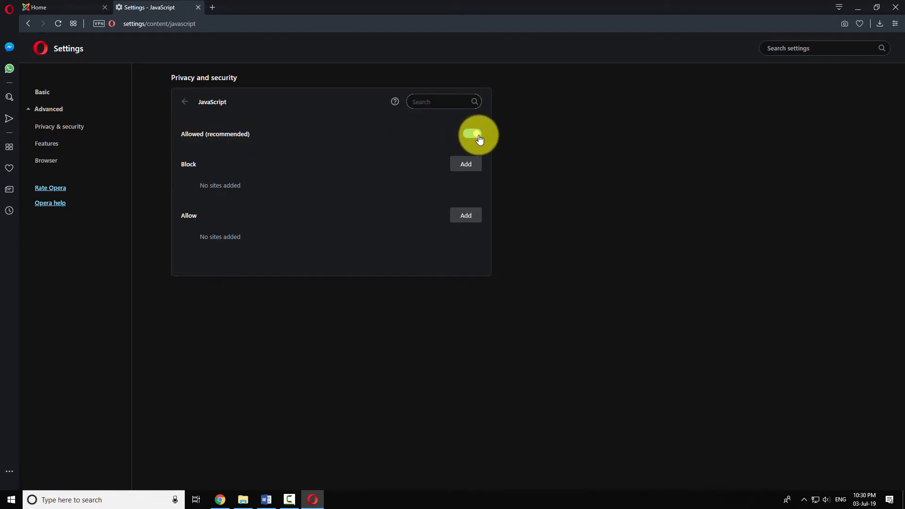
{"action": "left_click", "coordinate": [472, 133]}
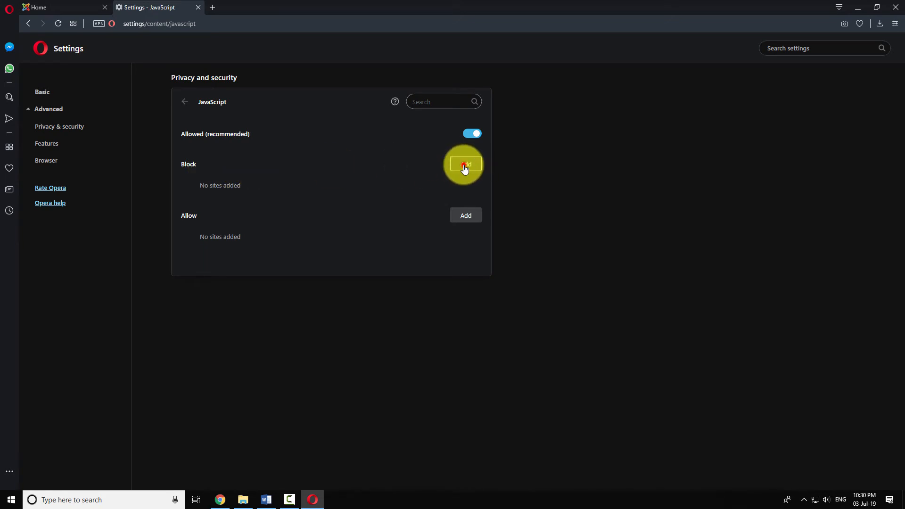
Add [*.]a2zhow.com to the JavaScript Block list.
{"action": "left_click", "coordinate": [464, 164]}
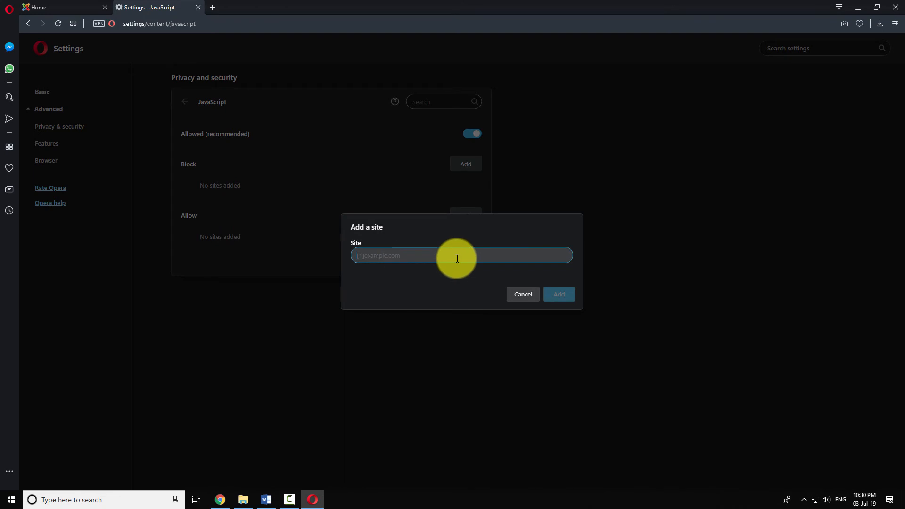
{"action": "type", "text": "[*.]a2zhow.com"}
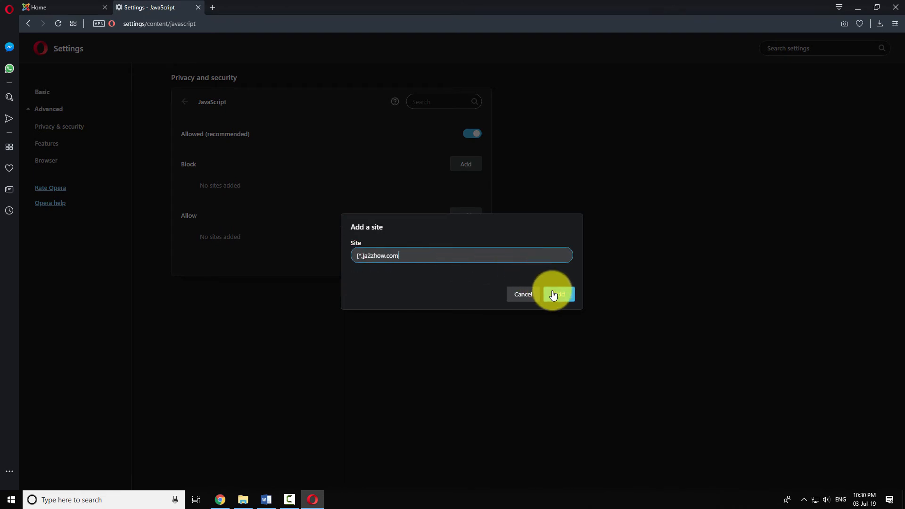
{"action": "left_click", "coordinate": [557, 294]}
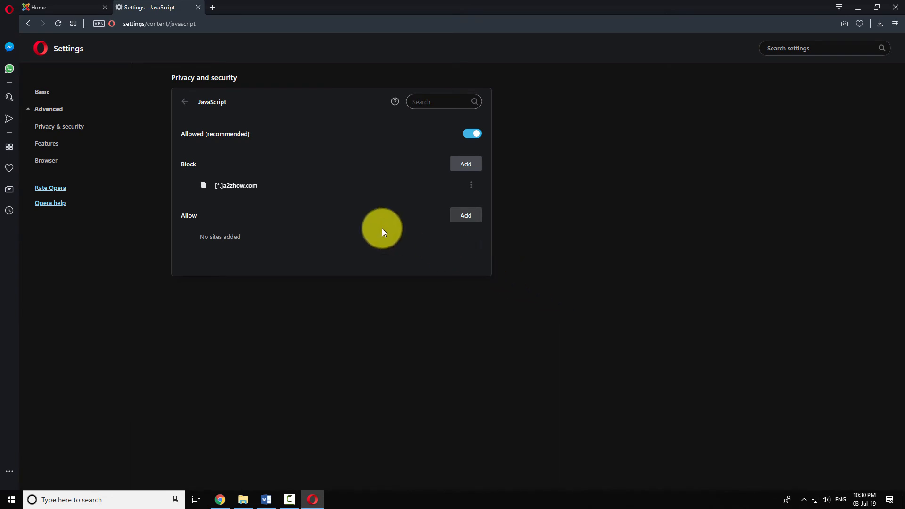
{"action": "mouse_move", "coordinate": [202, 191]}
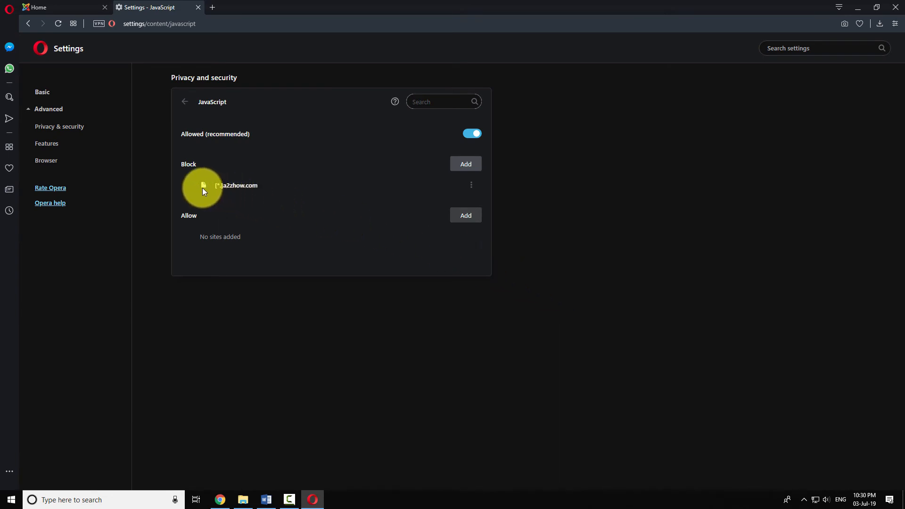